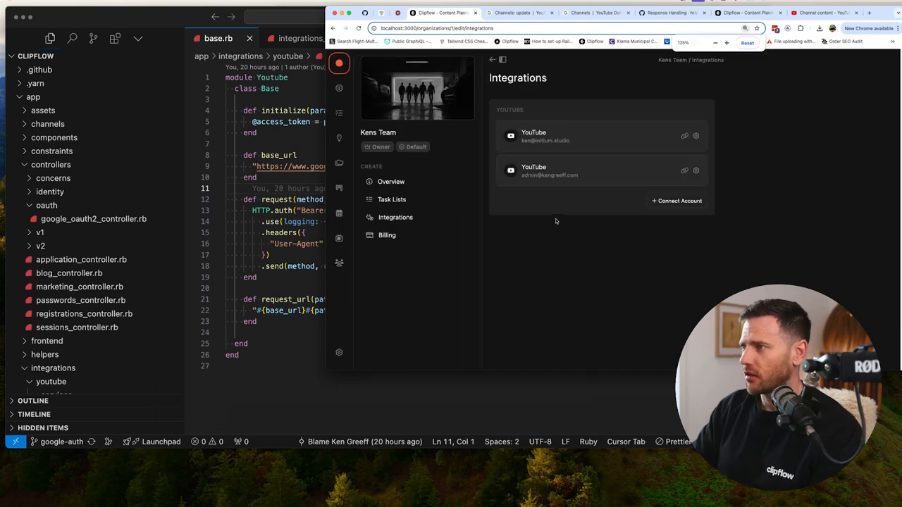
pyautogui.moveTo(451, 261)
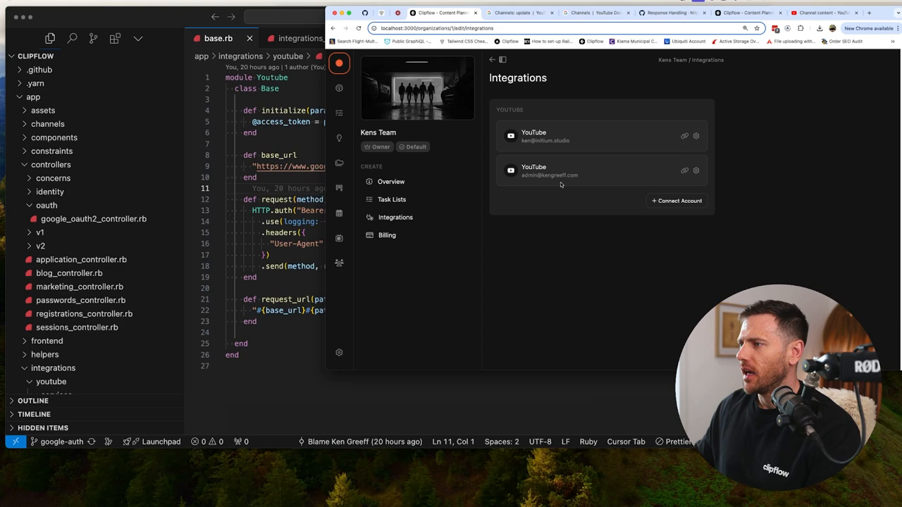
pyautogui.moveTo(560, 245)
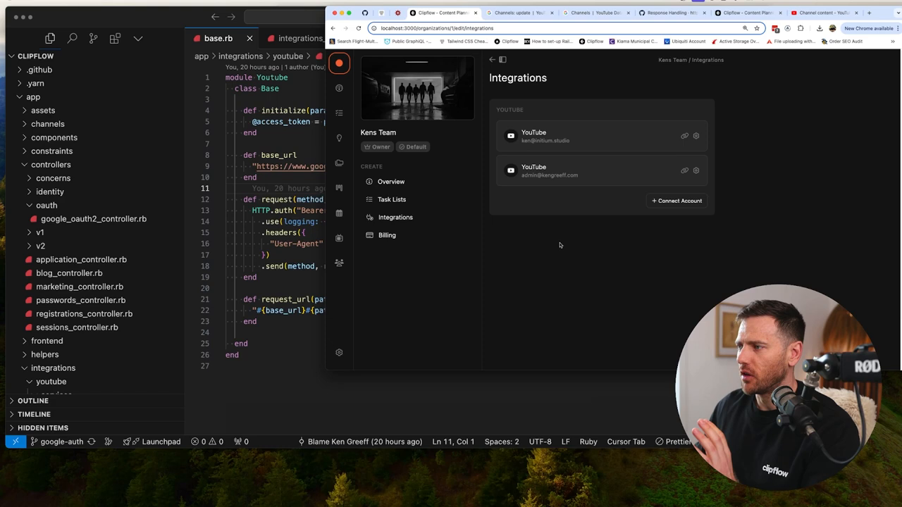
pyautogui.moveTo(532, 140)
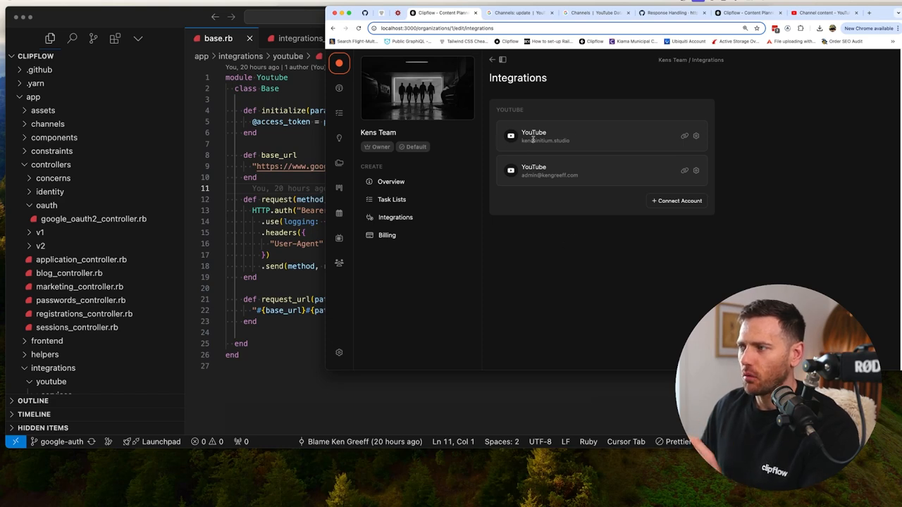
pyautogui.moveTo(543, 227)
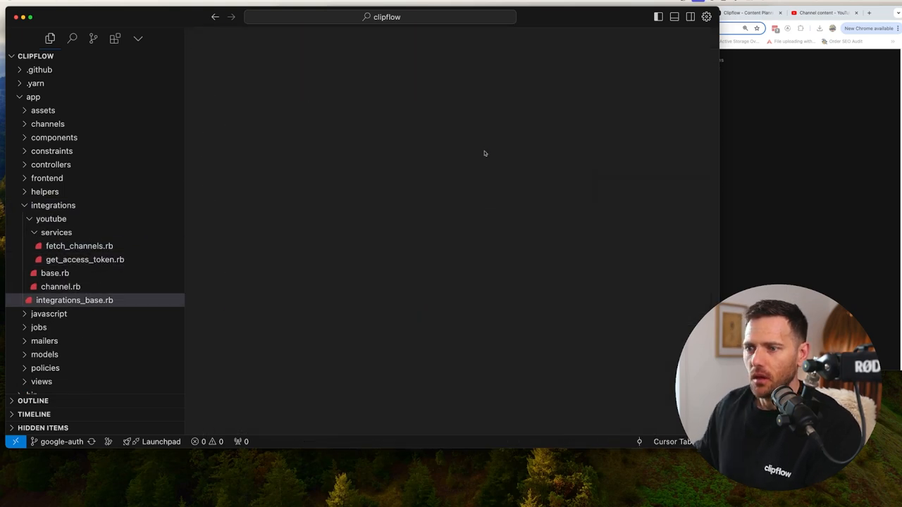
# Tidy the Explorer tree: collapse config and services, and re-expand integrations and youtube.
pyautogui.click(53, 205)
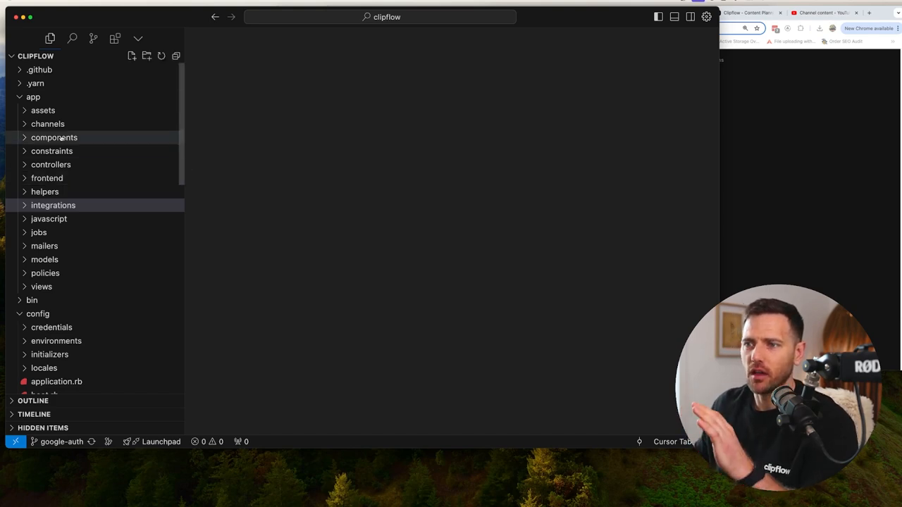
pyautogui.moveTo(53, 205)
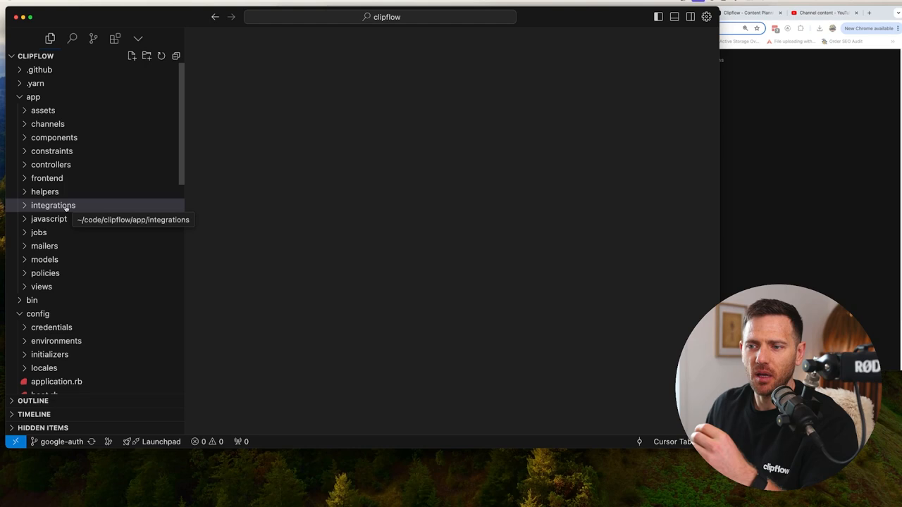
pyautogui.click(37, 314)
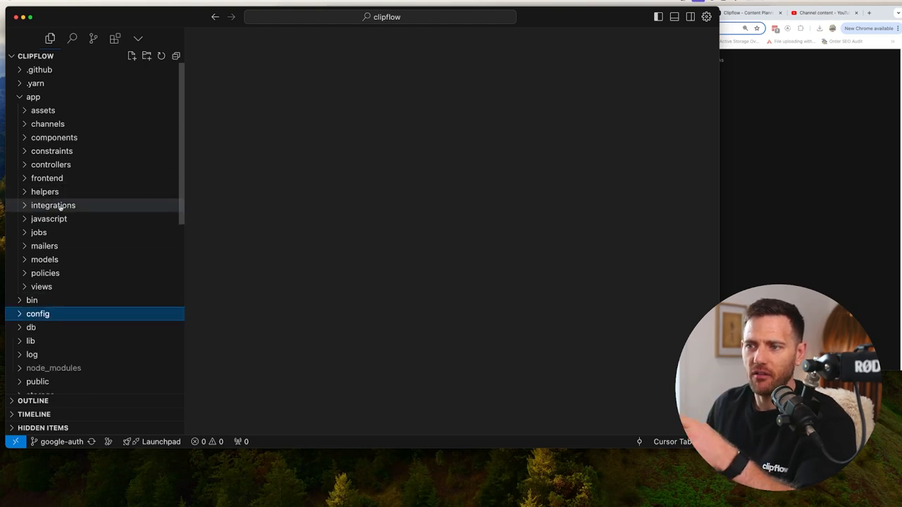
pyautogui.moveTo(53, 205)
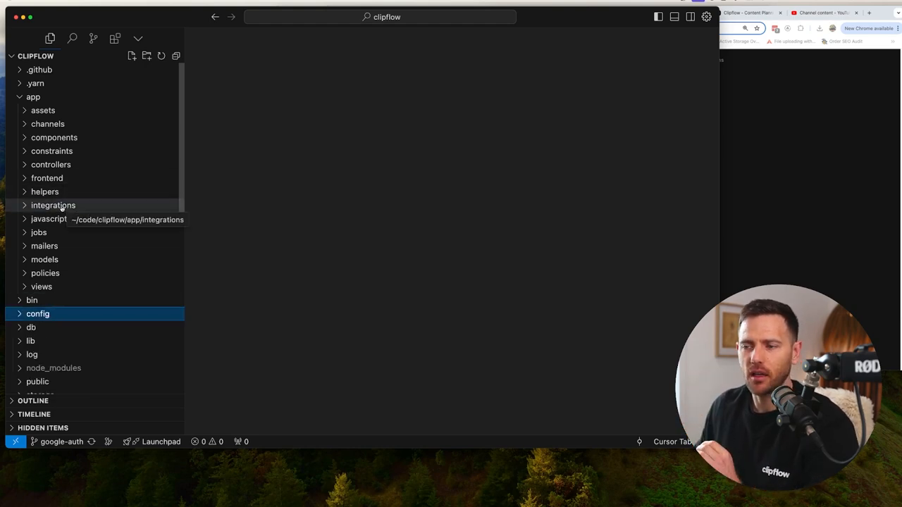
pyautogui.click(53, 205)
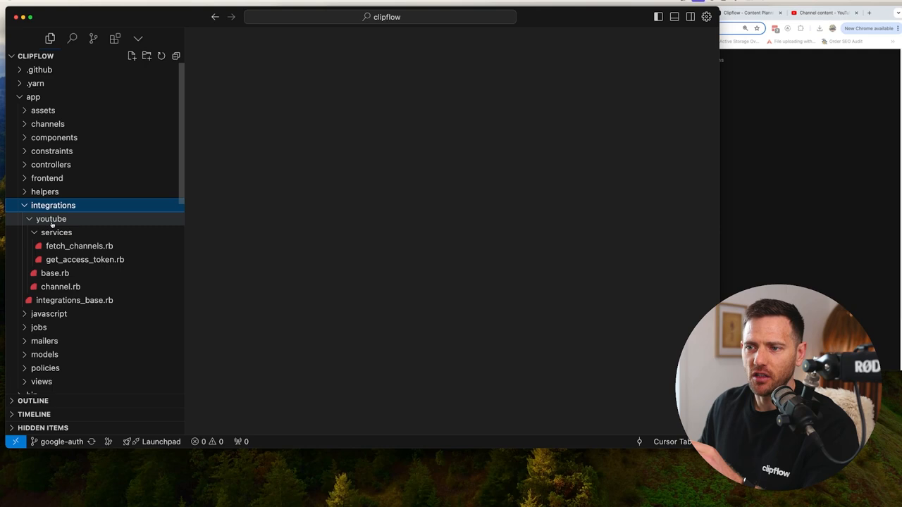
pyautogui.click(51, 219)
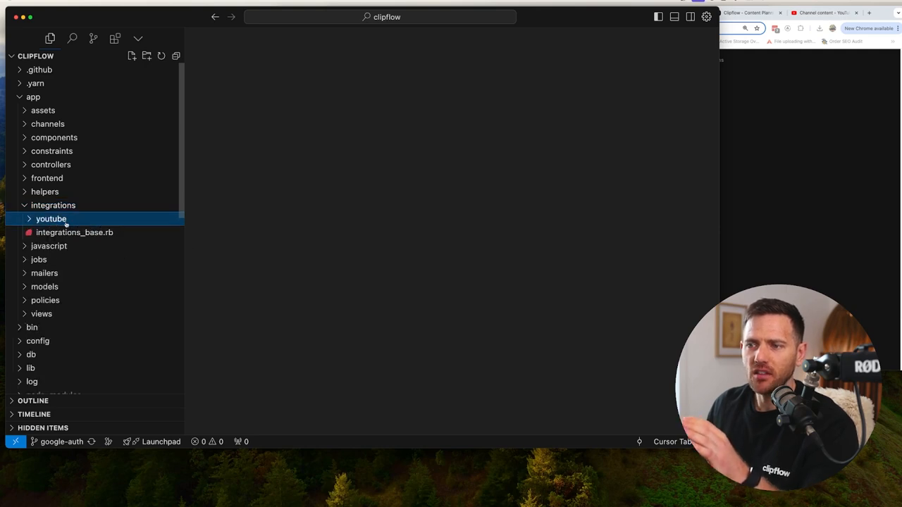
pyautogui.moveTo(50, 218)
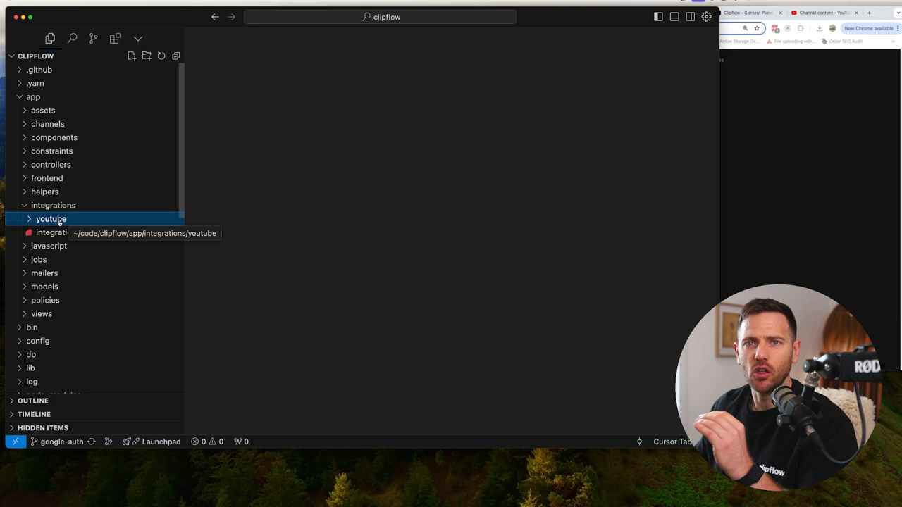
pyautogui.click(51, 219)
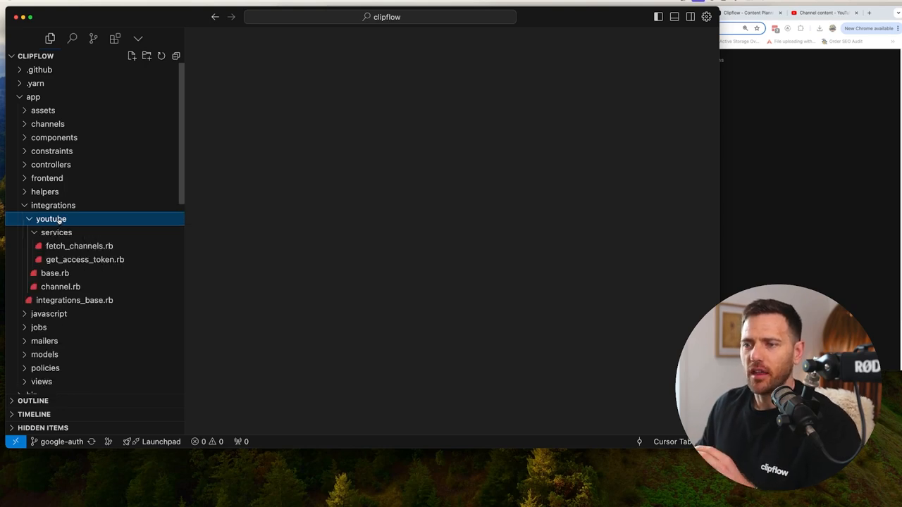
pyautogui.click(56, 232)
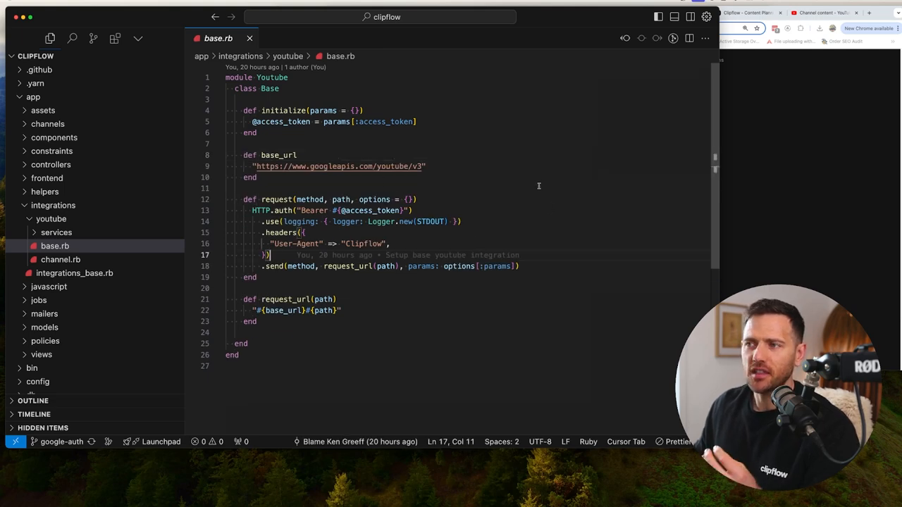
# Highlight the request method's code and the request URL string in base.rb.
pyautogui.moveTo(244, 200); pyautogui.dragTo(257, 277)
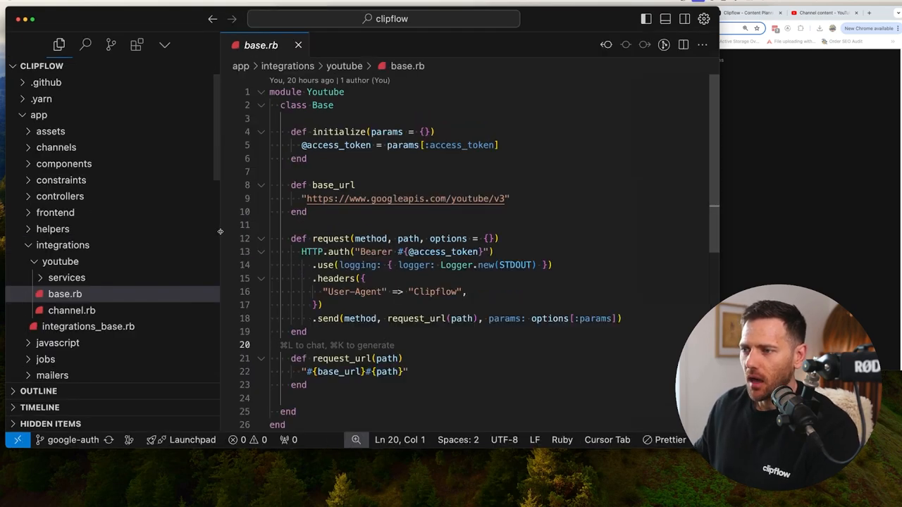
pyautogui.doubleClick(281, 251)
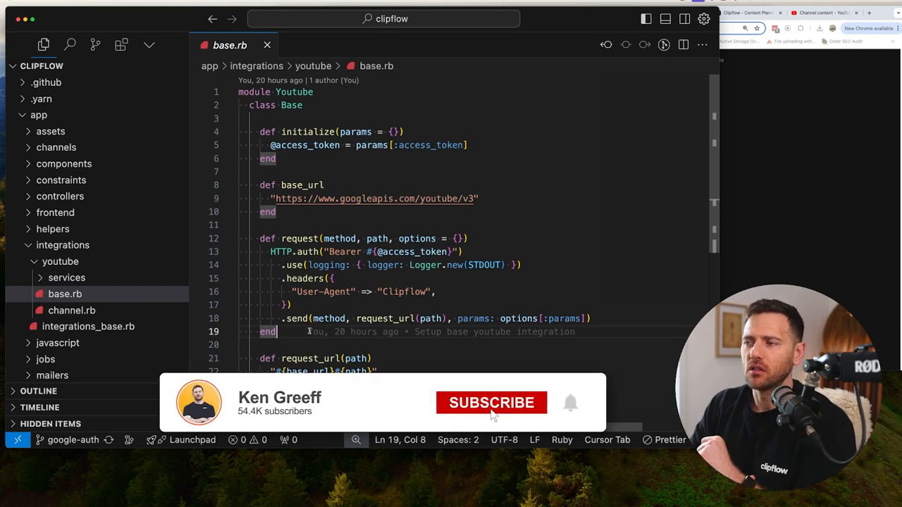
pyautogui.click(491, 402)
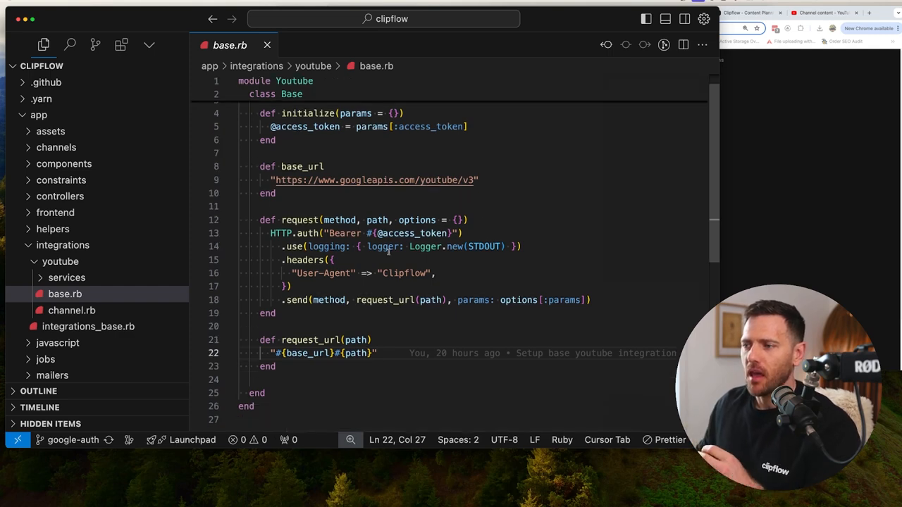
pyautogui.click(309, 233)
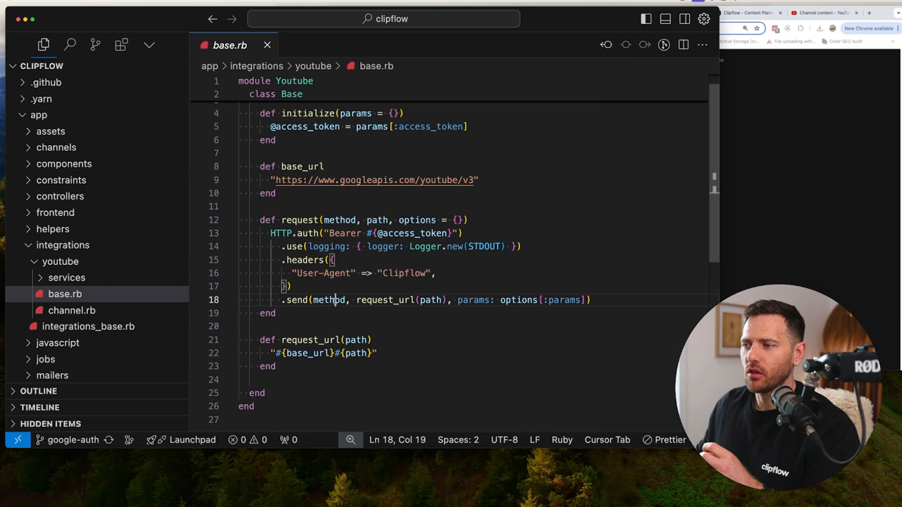
pyautogui.doubleClick(329, 299)
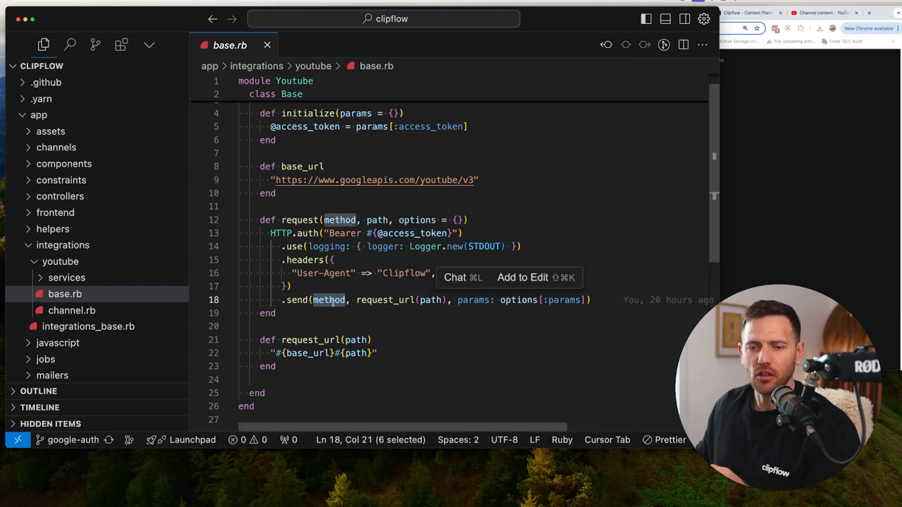
pyautogui.doubleClick(386, 299)
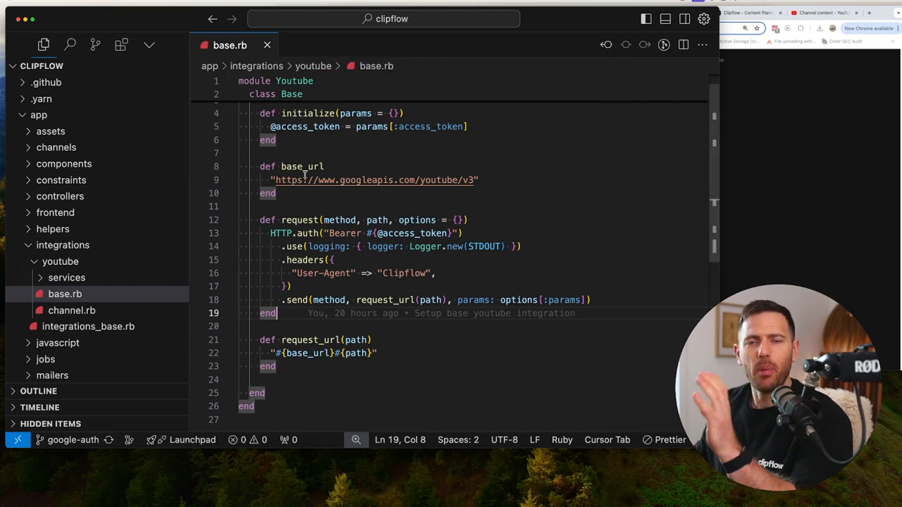
pyautogui.moveTo(60, 261)
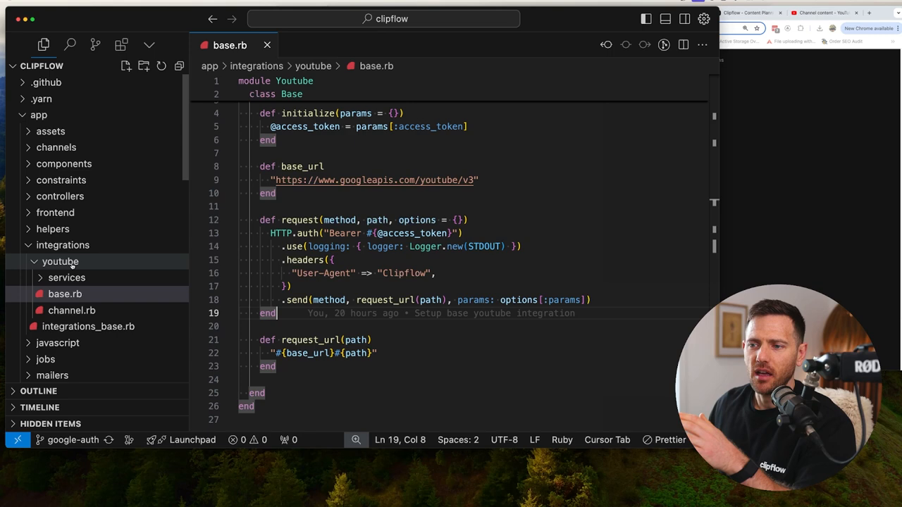
pyautogui.moveTo(71, 310)
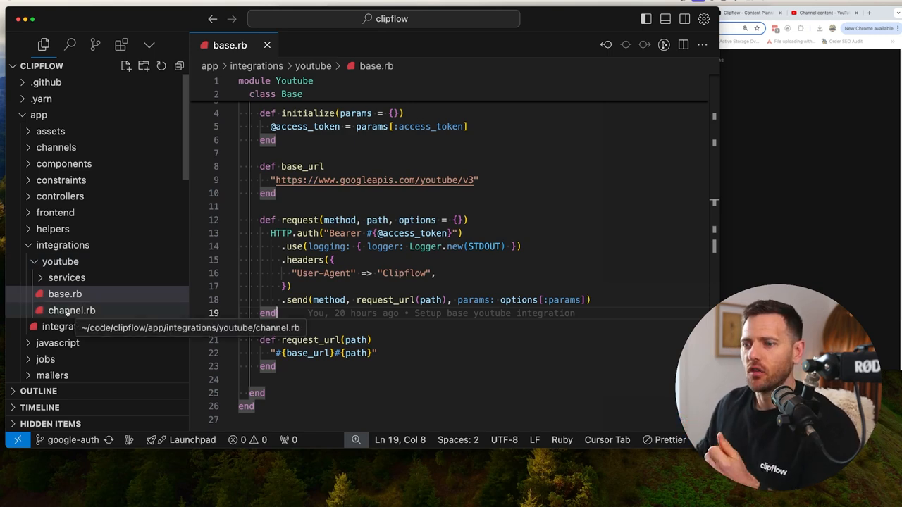
# Dismiss Cursor's inline prompt and open the Channels: list reference in Chrome.
pyautogui.click(71, 310)
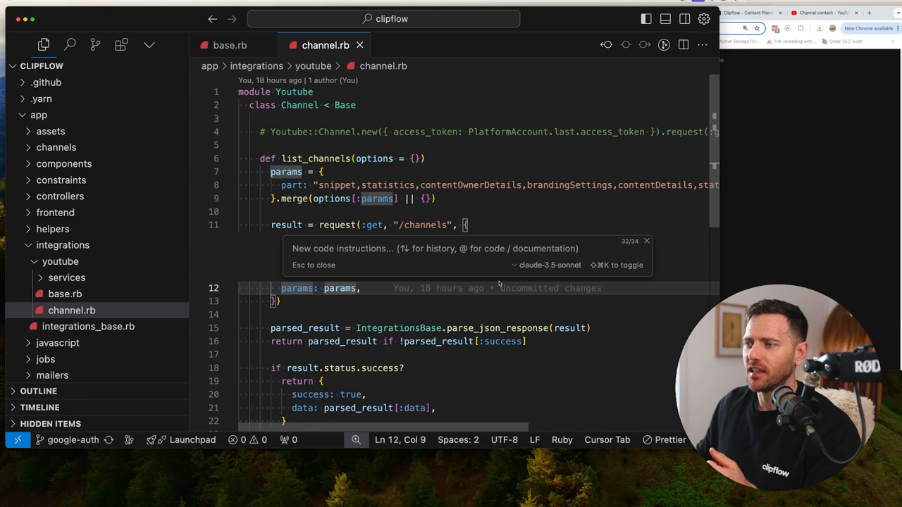
pyautogui.press('Escape')
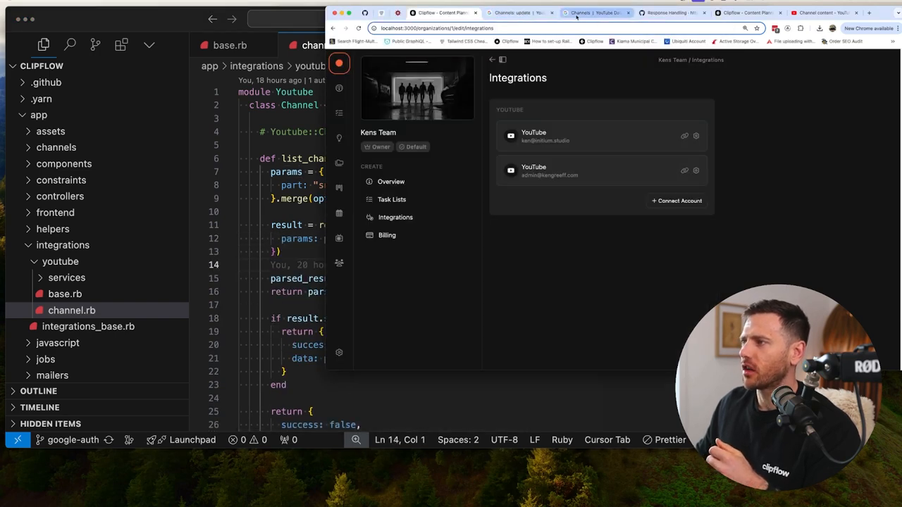
pyautogui.click(595, 12)
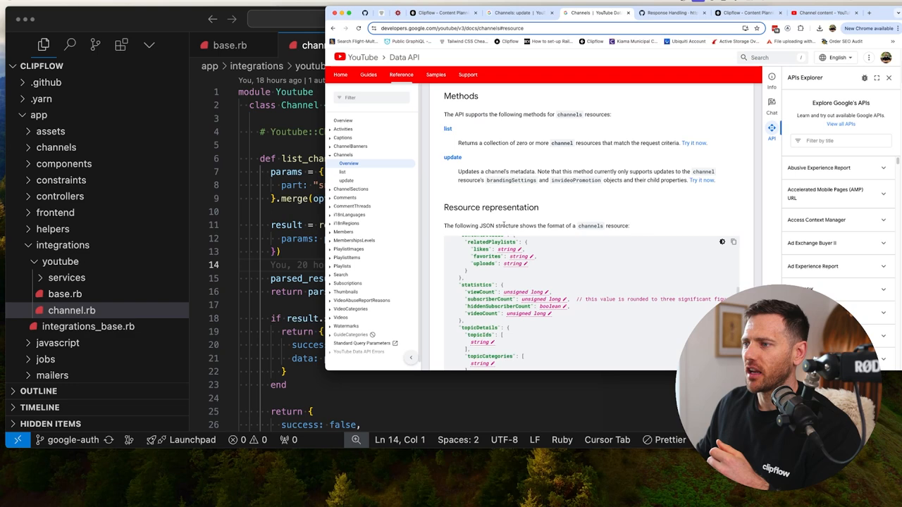
pyautogui.click(342, 171)
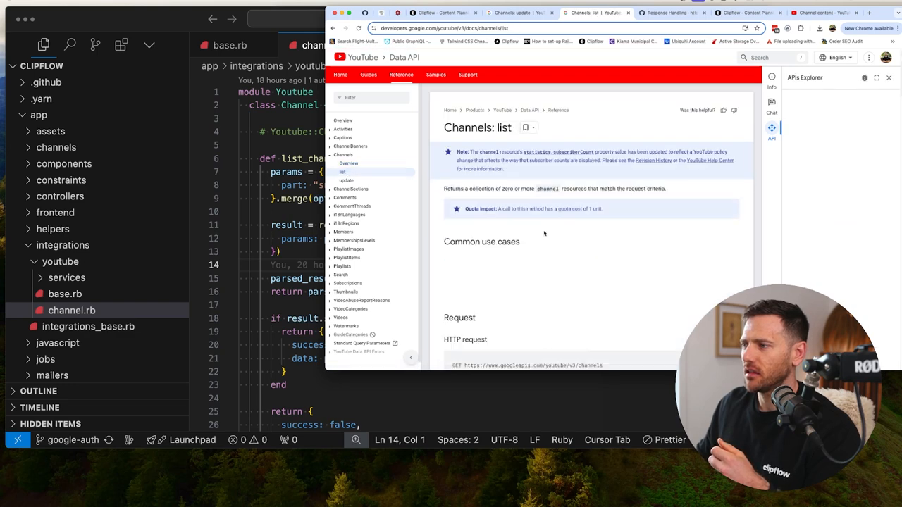
# Zoom in the Channels: list docs page and scroll through it.
pyautogui.scroll(-3)
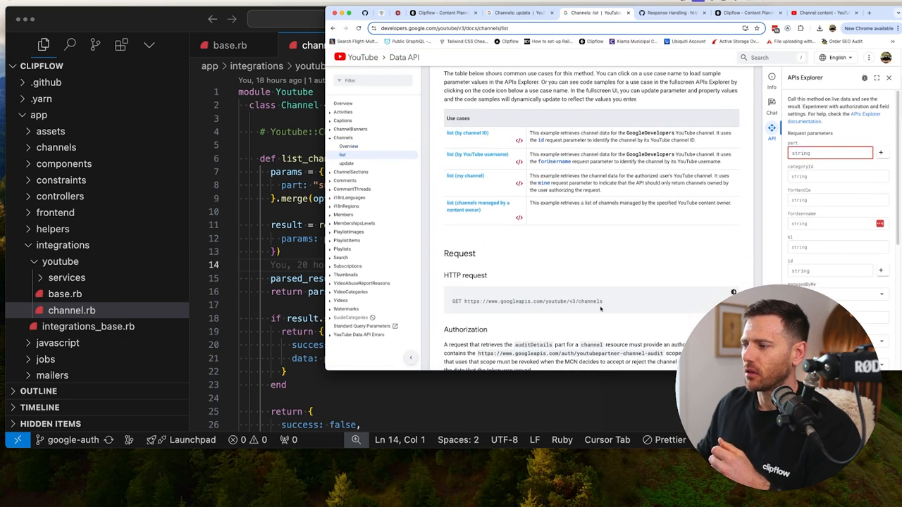
pyautogui.doubleClick(589, 301)
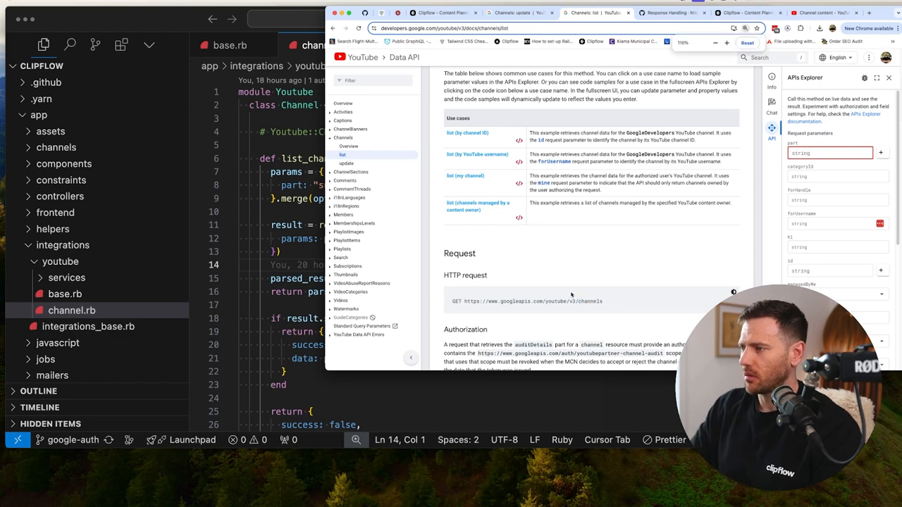
pyautogui.click(726, 43)
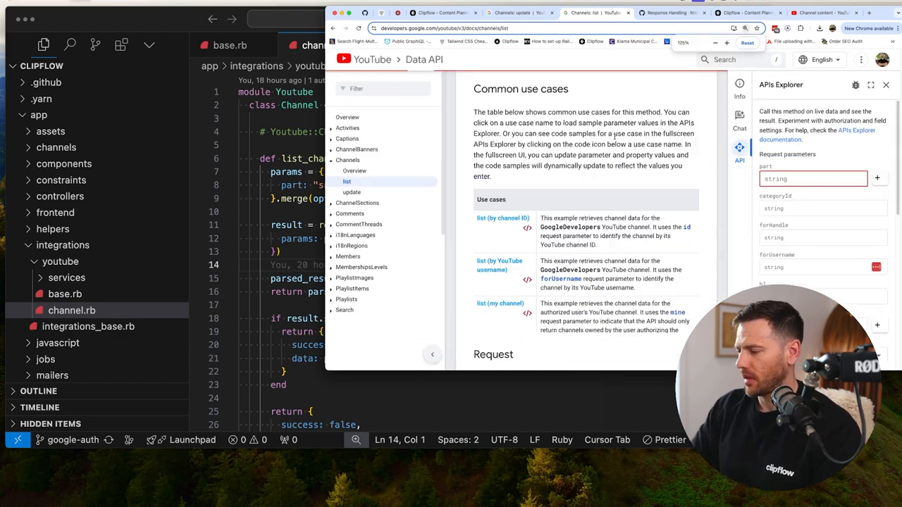
pyautogui.scroll(3)
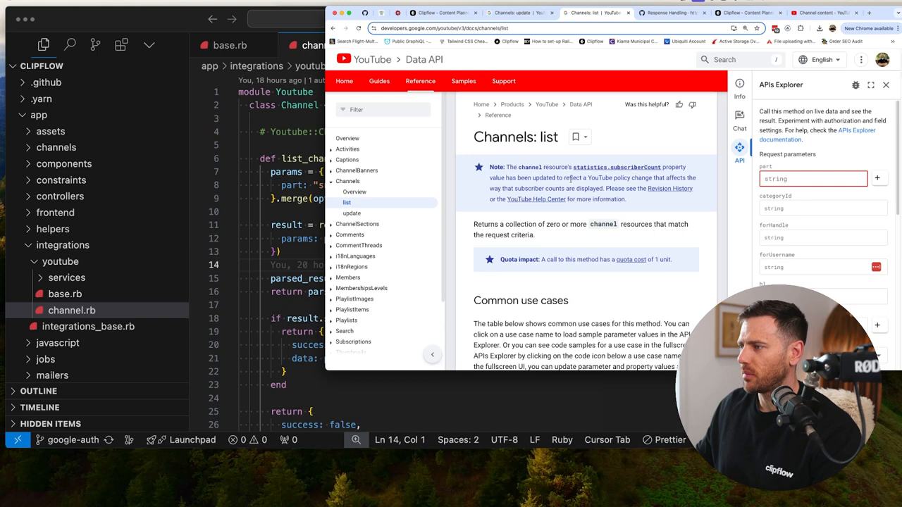
pyautogui.scroll(-3)
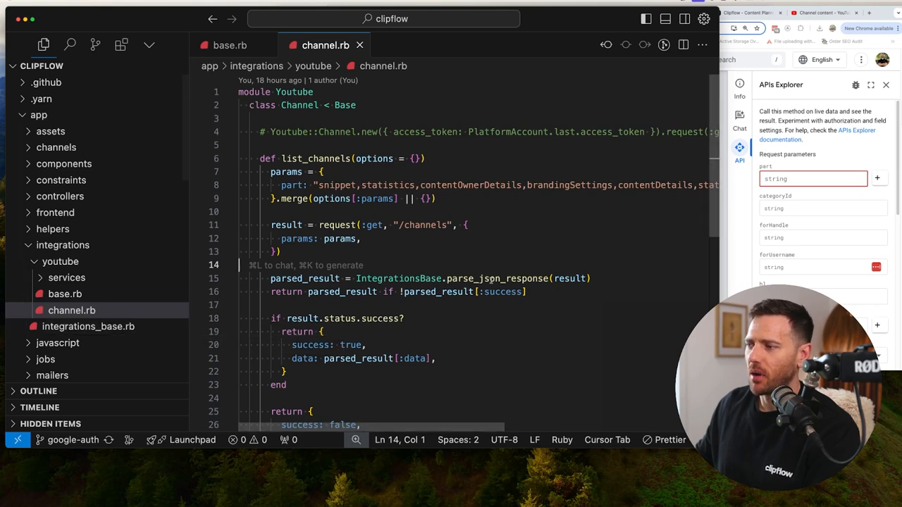
# Show parse_json_response in integrations_base.rb, then return to list_channels in channel.rb.
pyautogui.click(88, 326)
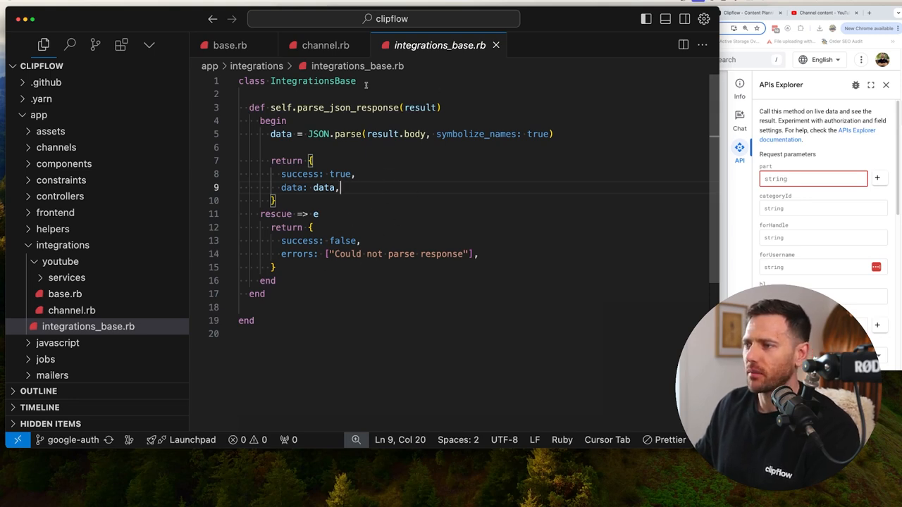
pyautogui.moveTo(324, 45)
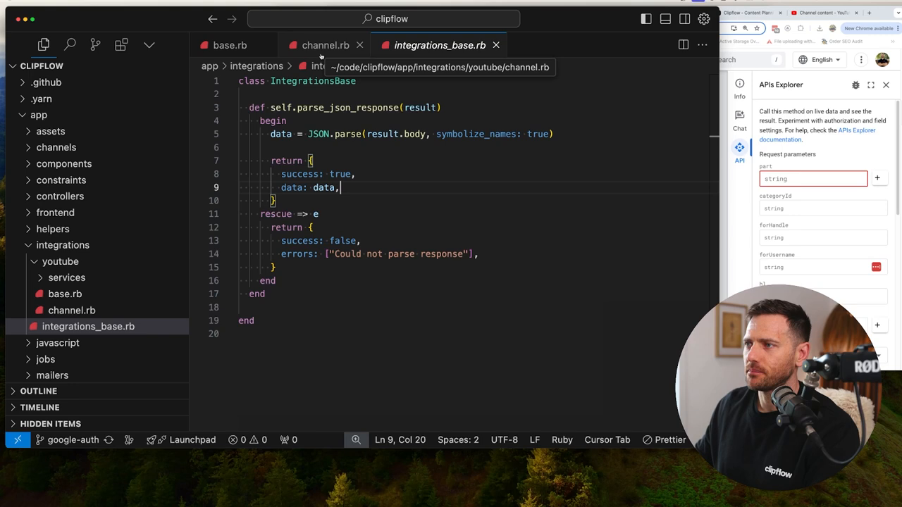
pyautogui.click(324, 45)
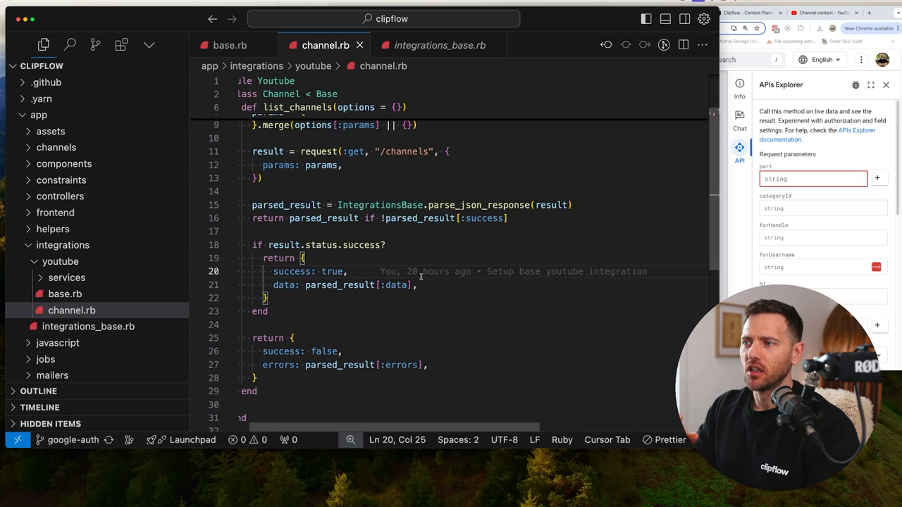
pyautogui.scroll(3)
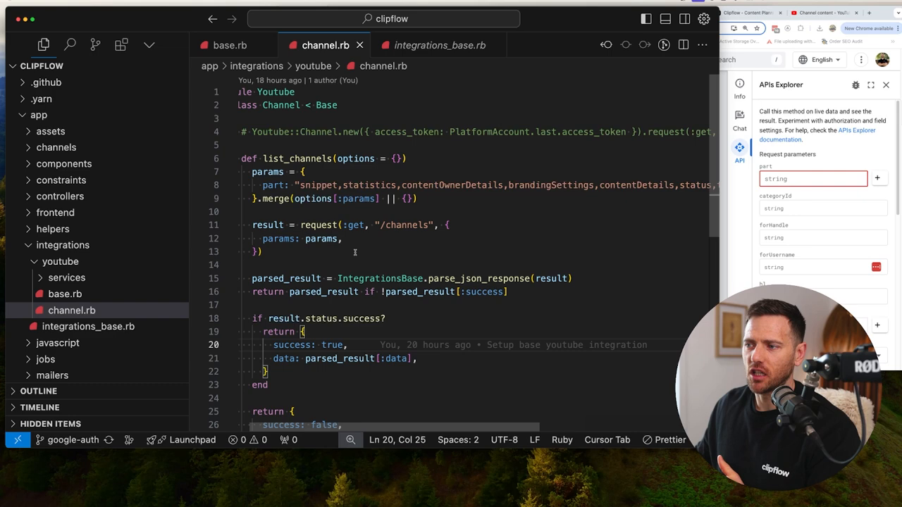
pyautogui.click(258, 251)
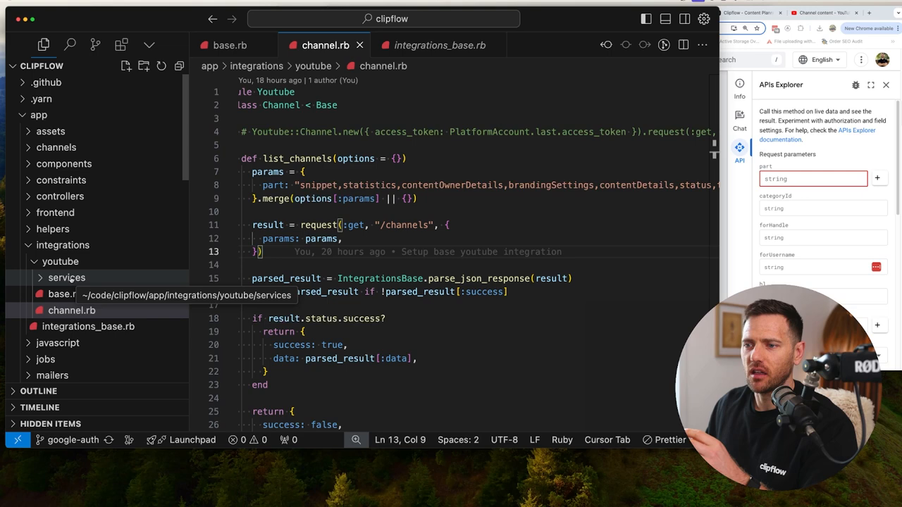
# Open fetch_channels.rb from the services folder and scroll through perform and get_channels.
pyautogui.click(66, 278)
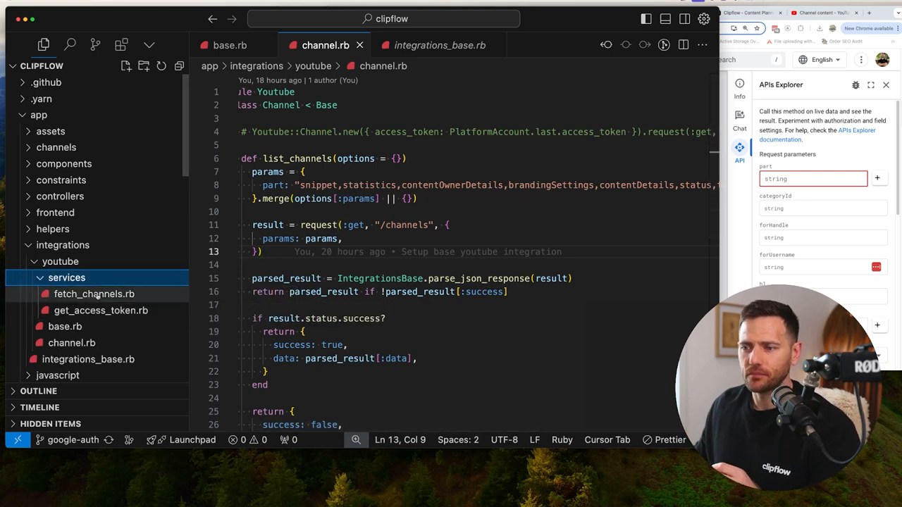
pyautogui.click(94, 294)
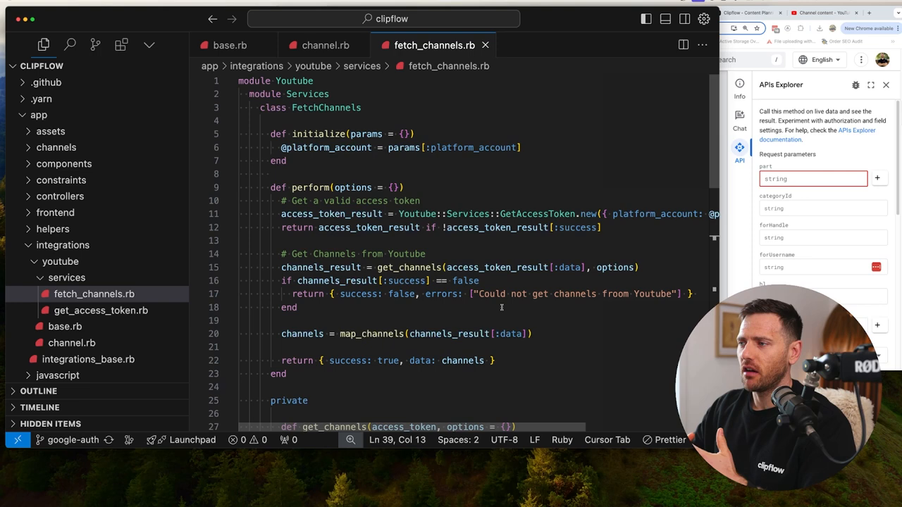
pyautogui.scroll(-3)
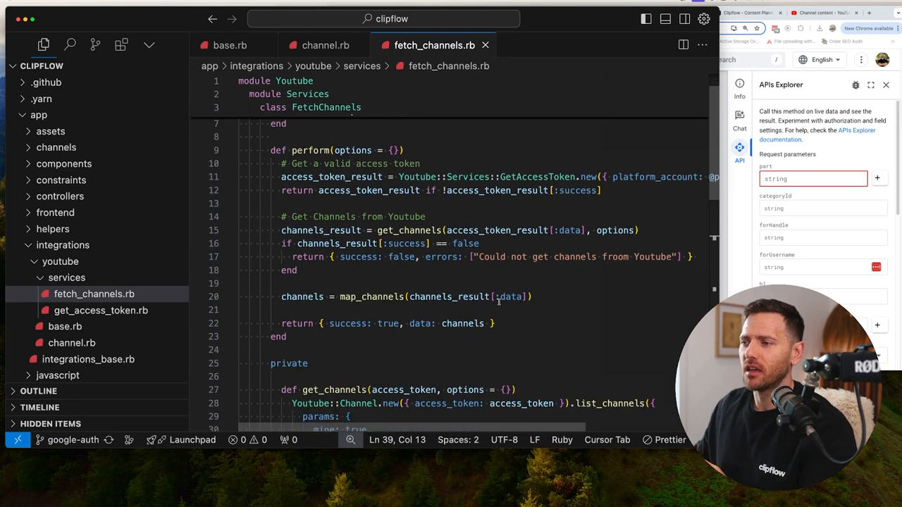
pyautogui.scroll(-3)
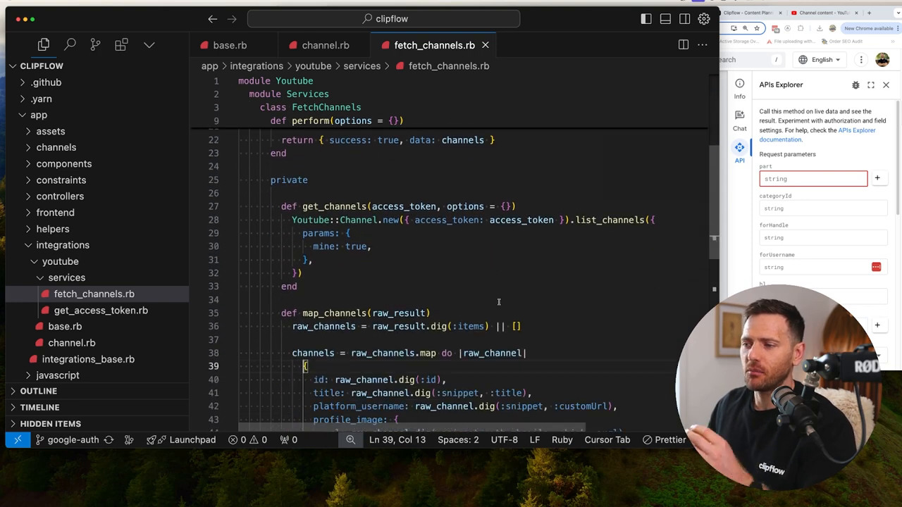
pyautogui.scroll(-3)
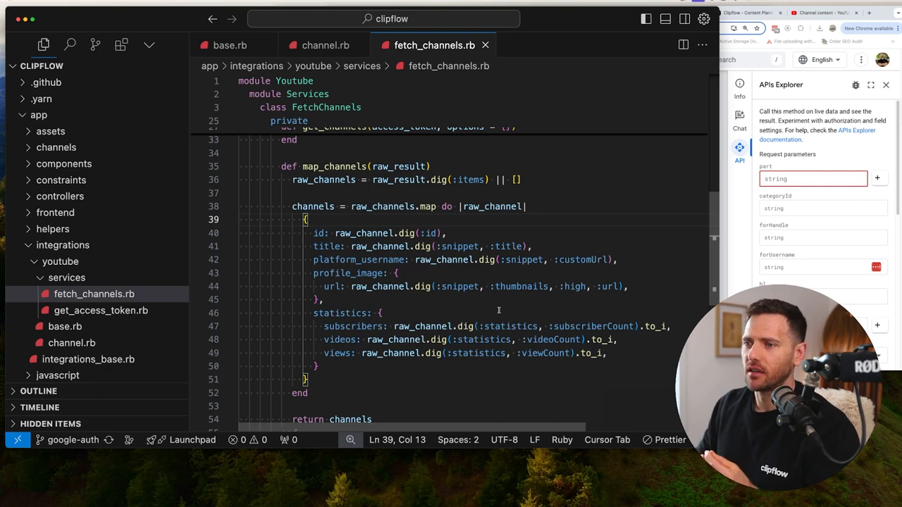
pyautogui.moveTo(505, 306)
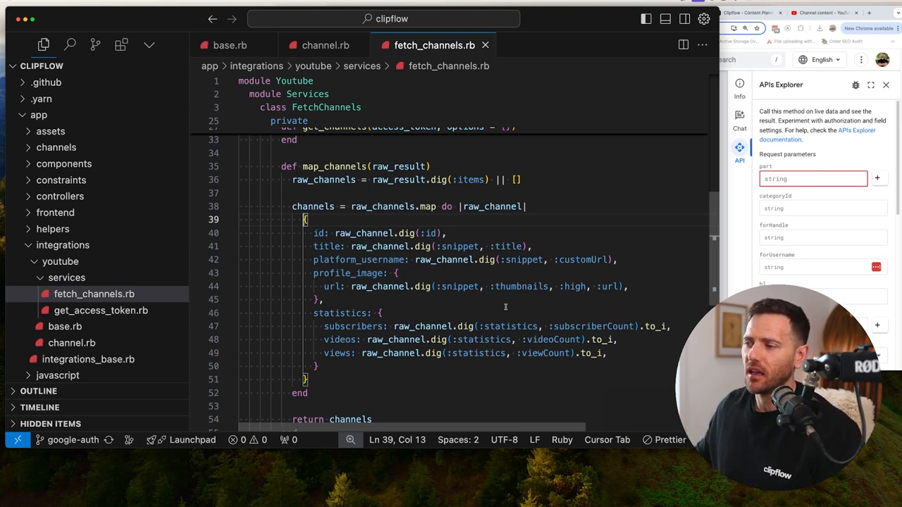
# Point out the profile_image and statistics mappings, then scroll back to the top.
pyautogui.click(330, 246)
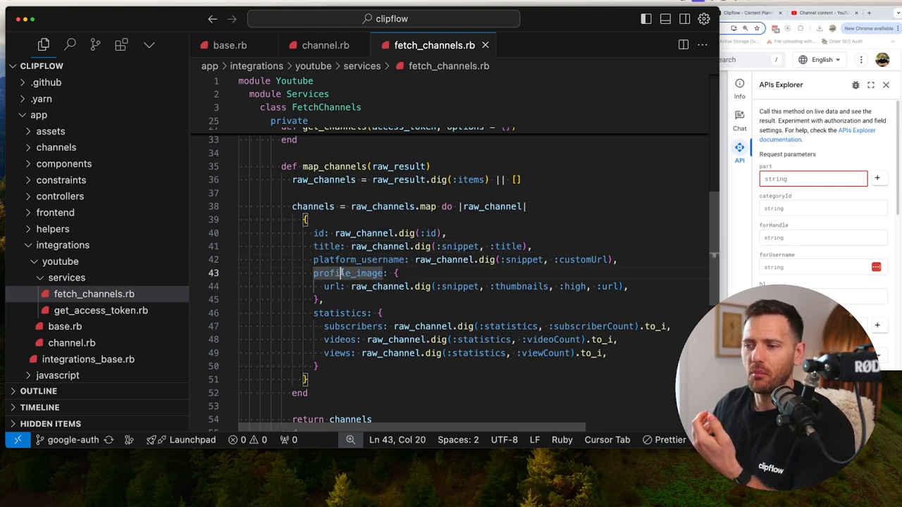
pyautogui.click(340, 313)
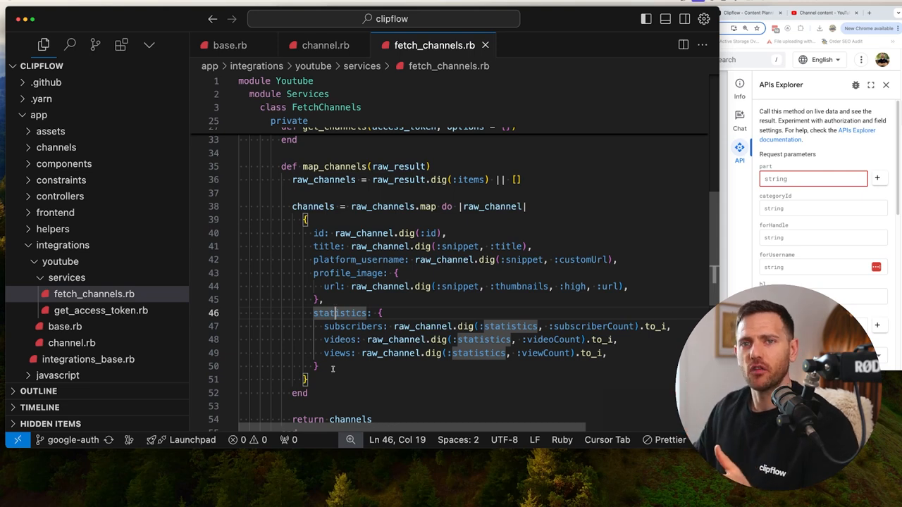
pyautogui.scroll(3)
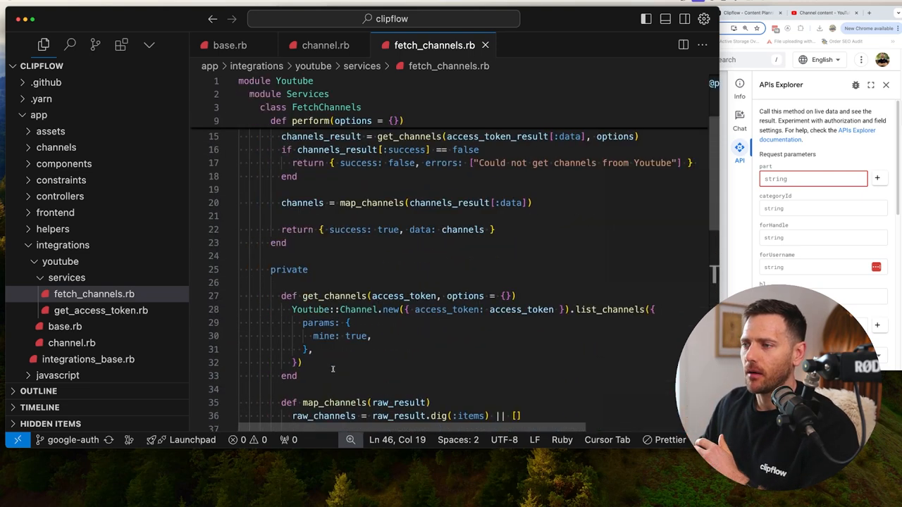
pyautogui.scroll(3)
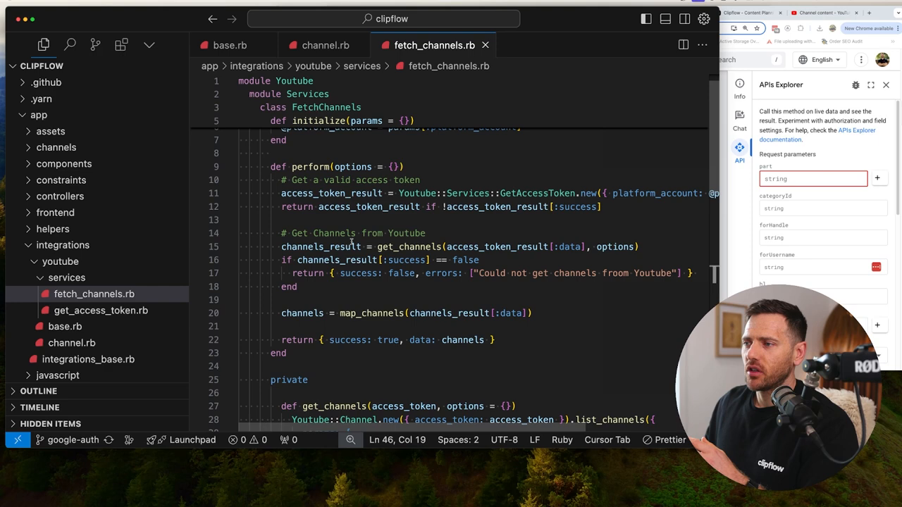
pyautogui.scroll(3)
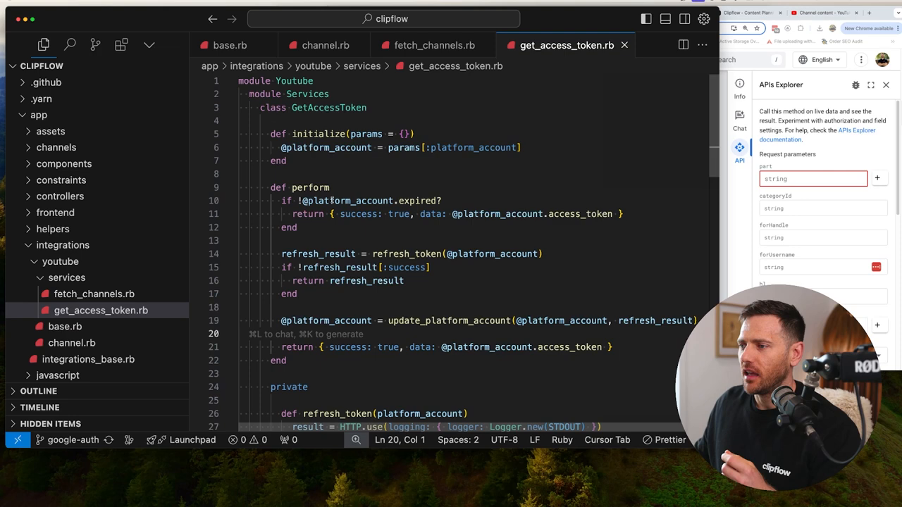
# Walk through get_access_token.rb's expiry check and refresh_token, then return to fetch_channels.rb.
pyautogui.click(298, 227)
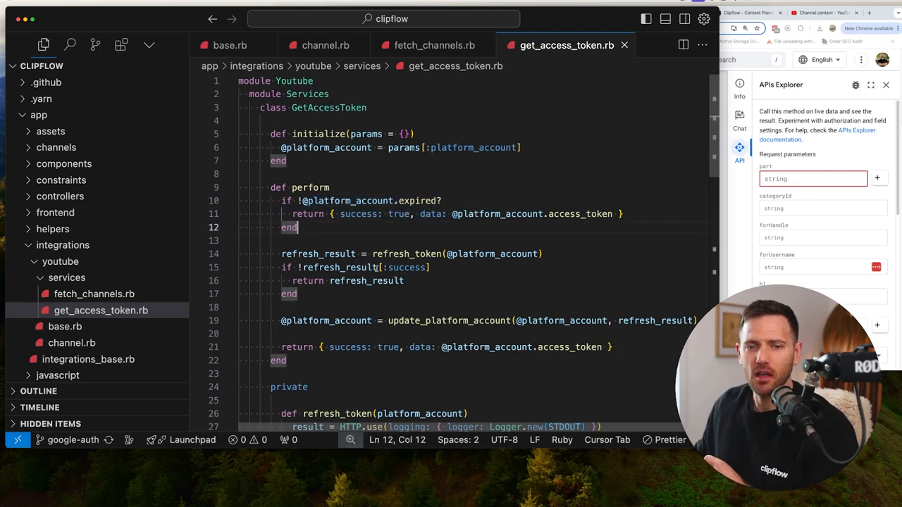
pyautogui.scroll(-3)
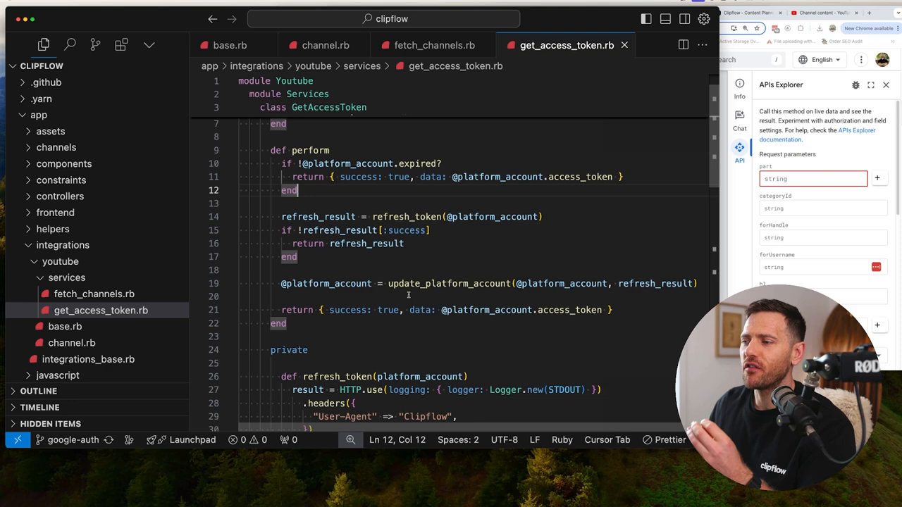
pyautogui.scroll(-3)
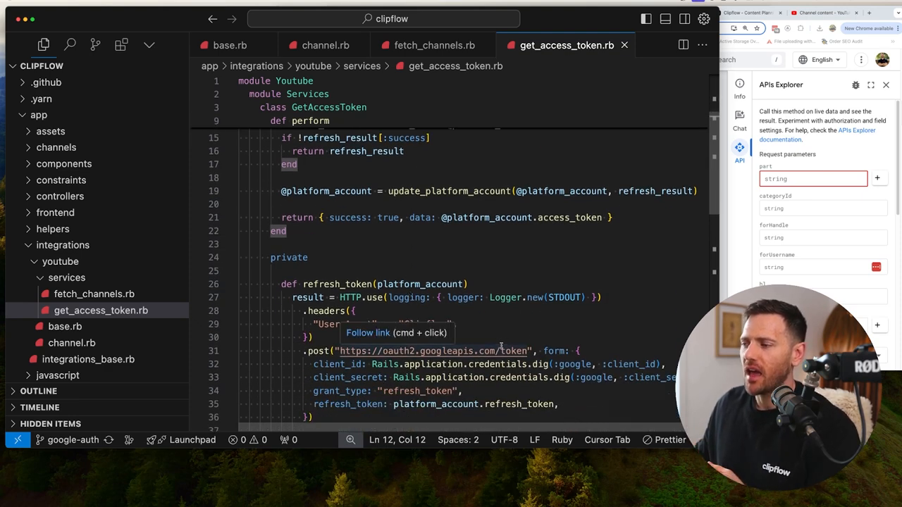
pyautogui.scroll(3)
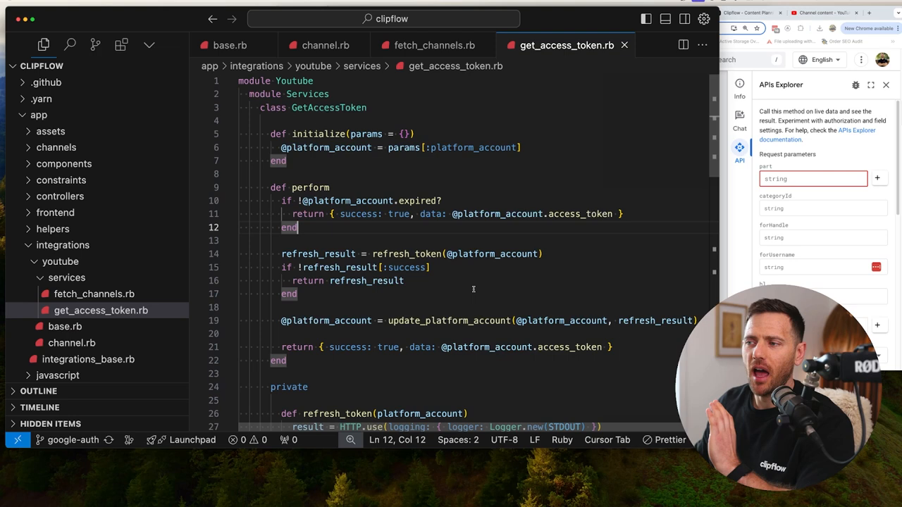
pyautogui.click(434, 45)
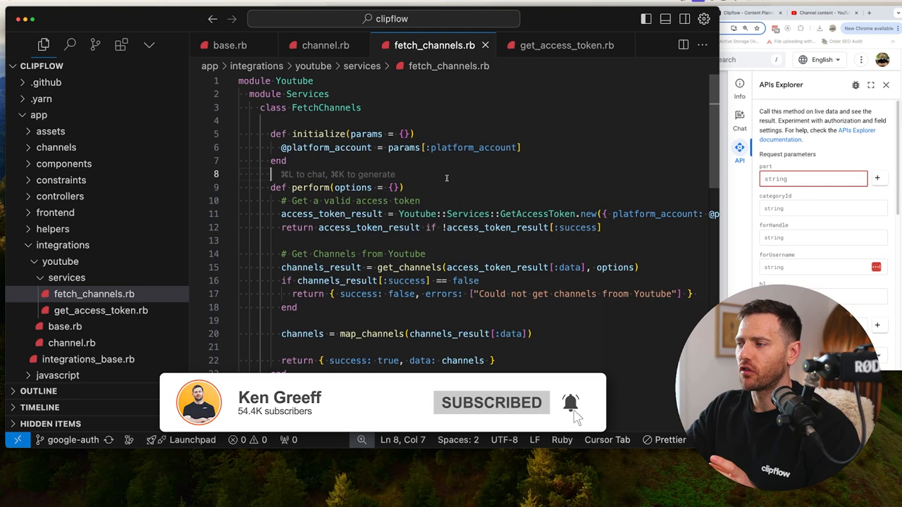
# Scroll fetch_channels.rb down to the map_channels method.
pyautogui.scroll(-3)
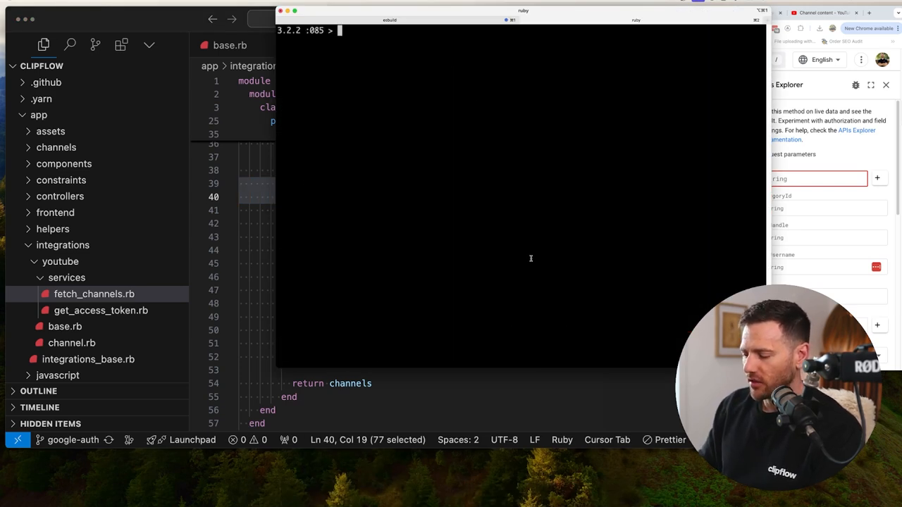
# Run FetchChannels with PlatformAccount.find(7) in the console and scroll the Initium Clips output.
pyautogui.write('Youtube::Services::FetchChannels.new({ platform_account: PlatformAccount.find(7) }).perform')
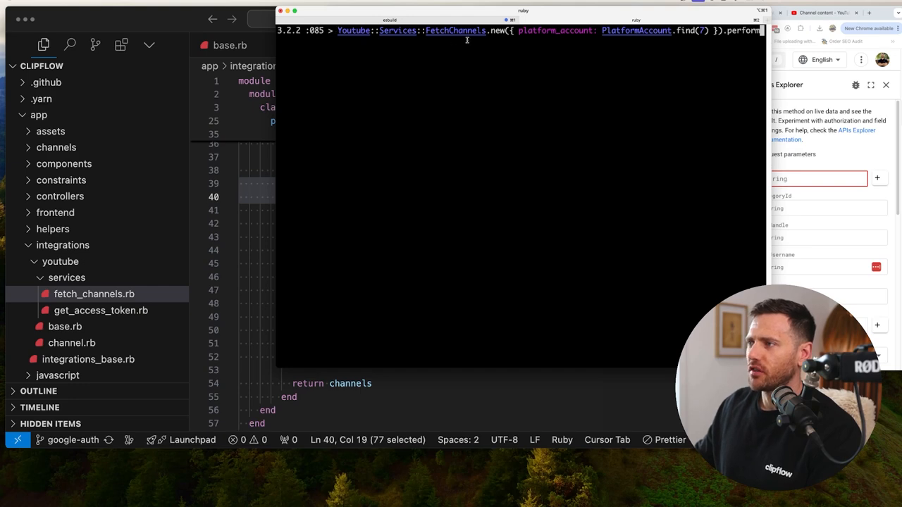
pyautogui.moveTo(631, 124)
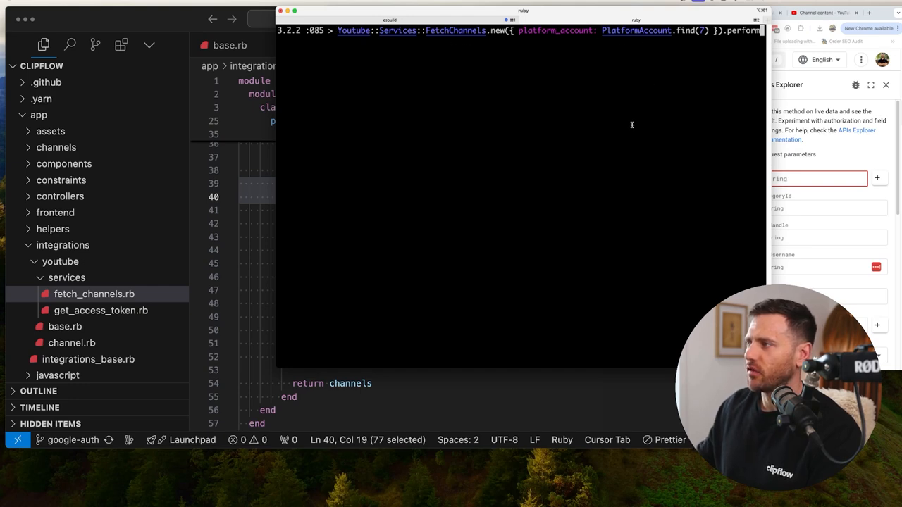
pyautogui.press('Return')
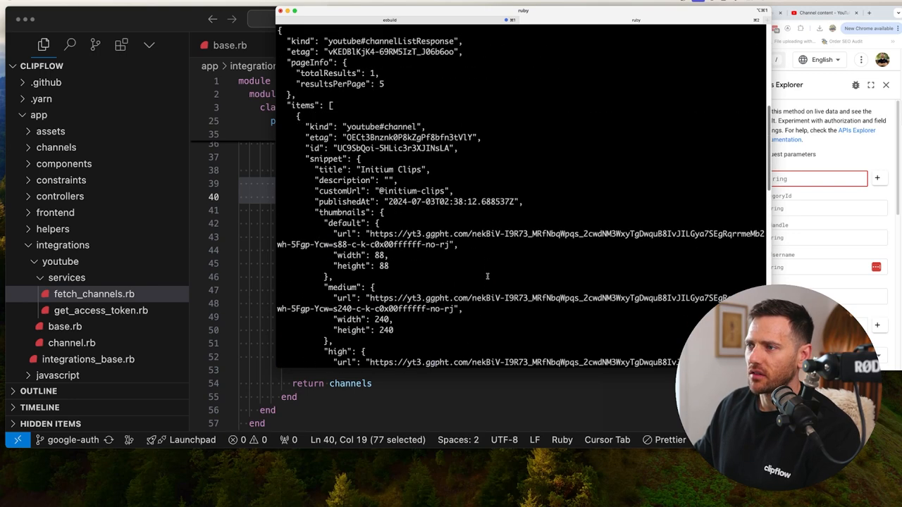
pyautogui.scroll(3)
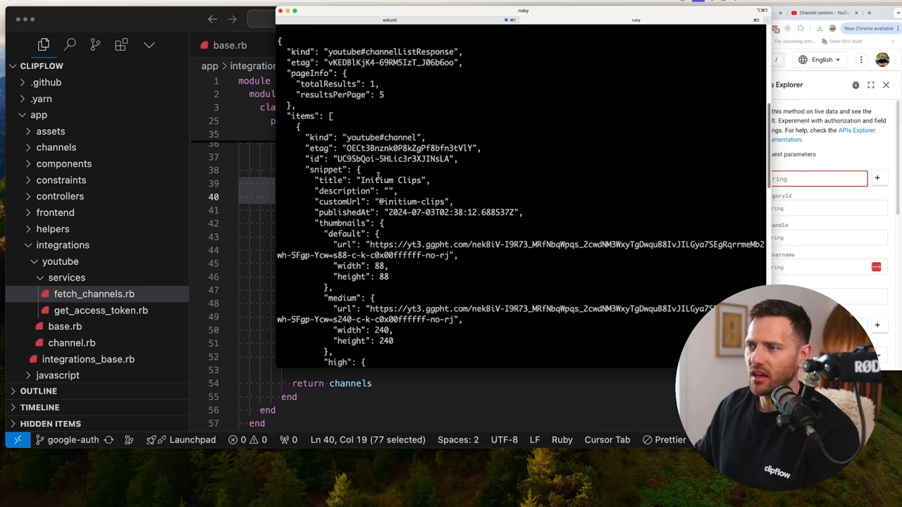
pyautogui.scroll(-3)
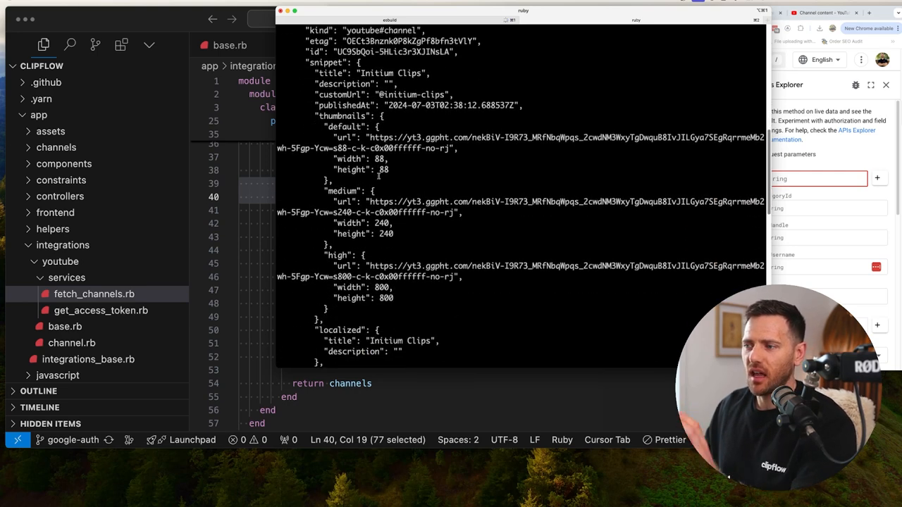
pyautogui.scroll(-3)
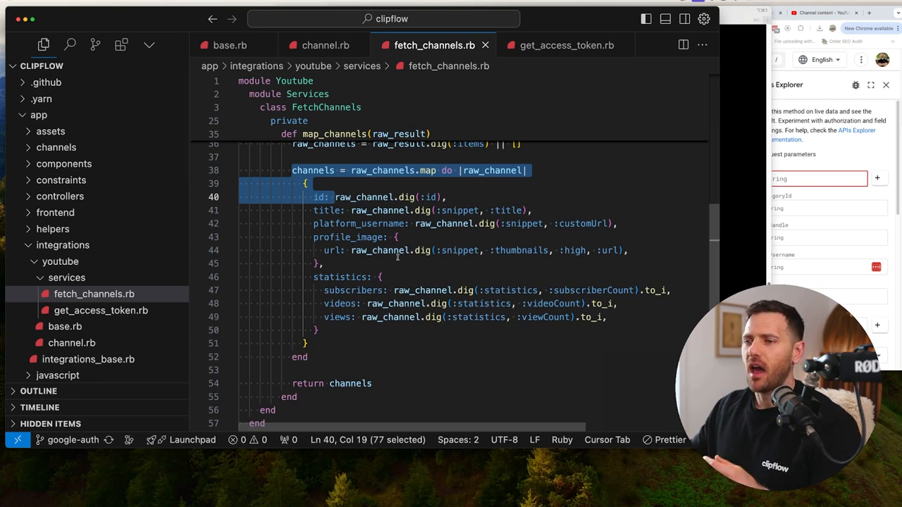
# Collapse integrations, expand and collapse models, and click into map_channels in fetch_channels.rb.
pyautogui.click(62, 245)
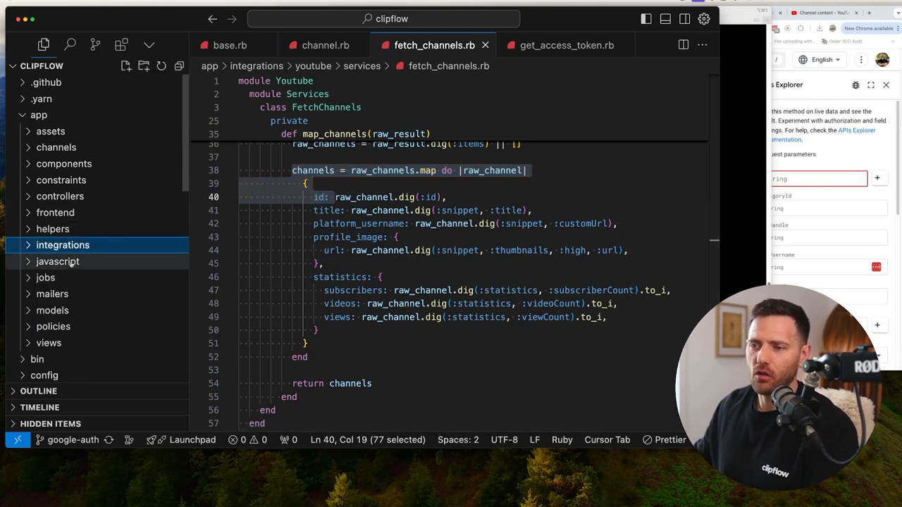
pyautogui.click(52, 310)
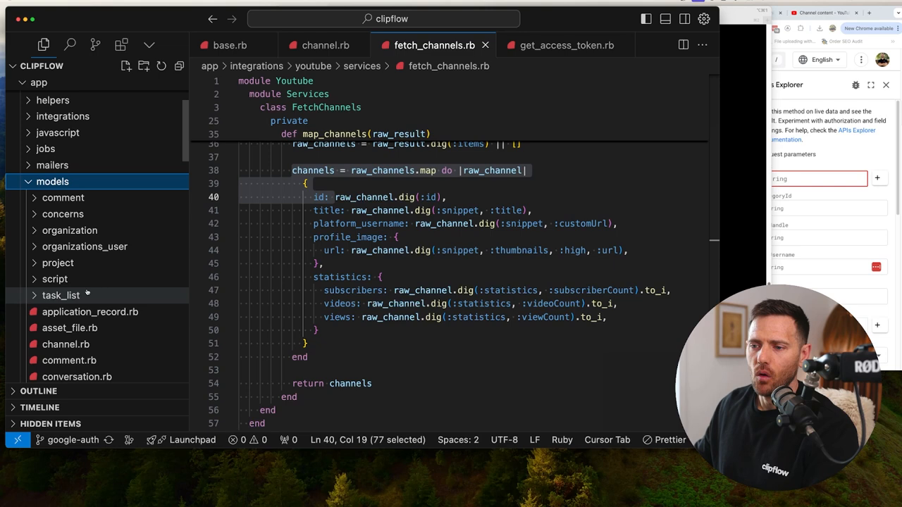
pyautogui.moveTo(67, 287)
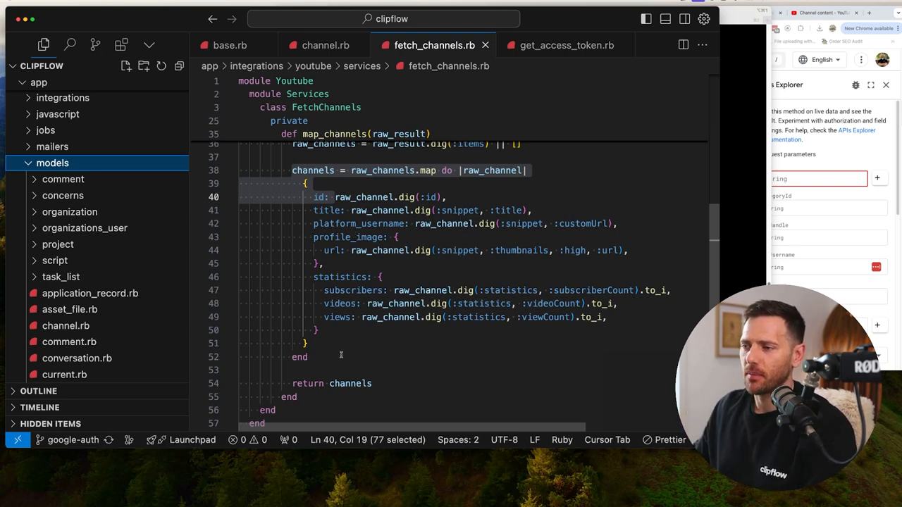
pyautogui.click(53, 163)
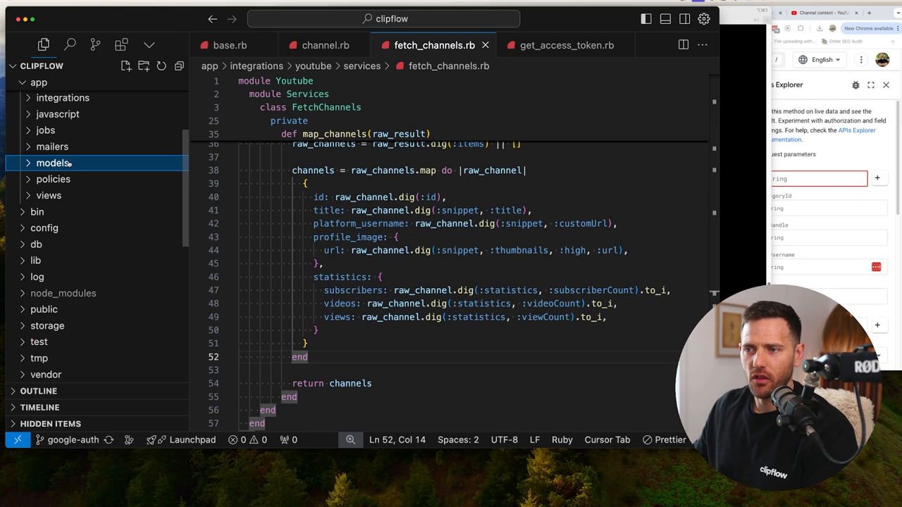
pyautogui.click(337, 238)
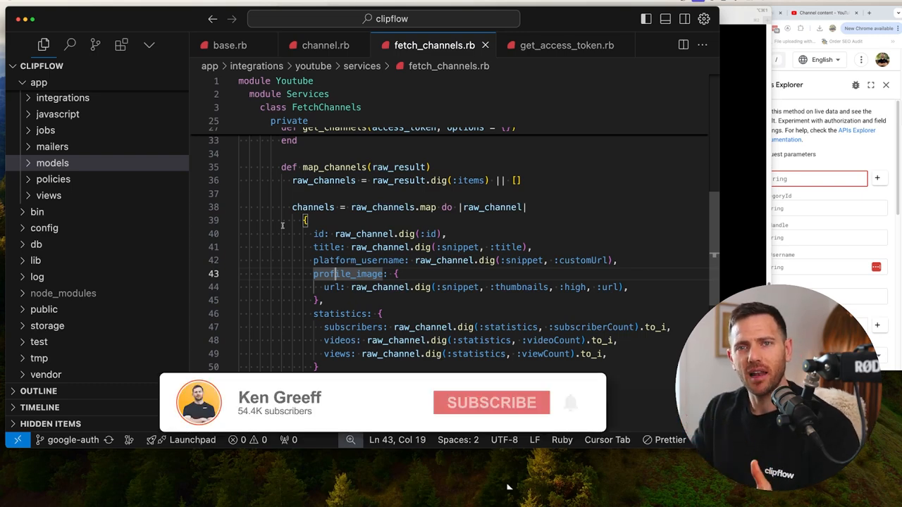
pyautogui.click(491, 402)
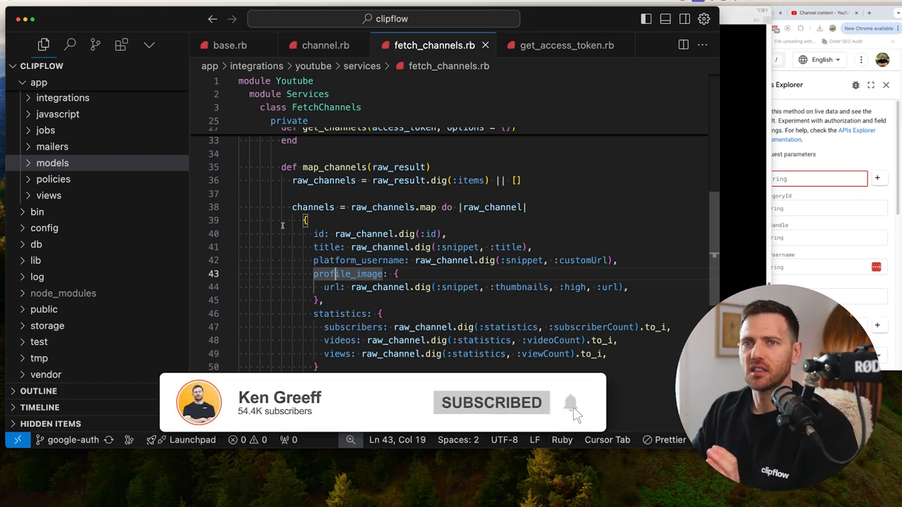